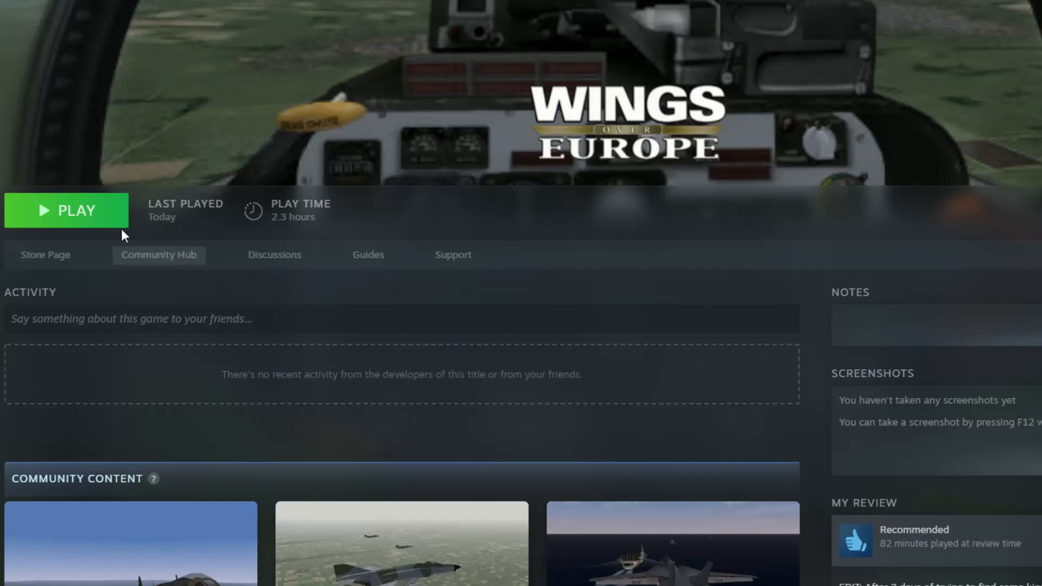
{"action": "mouse_move", "coordinate": [99, 213]}
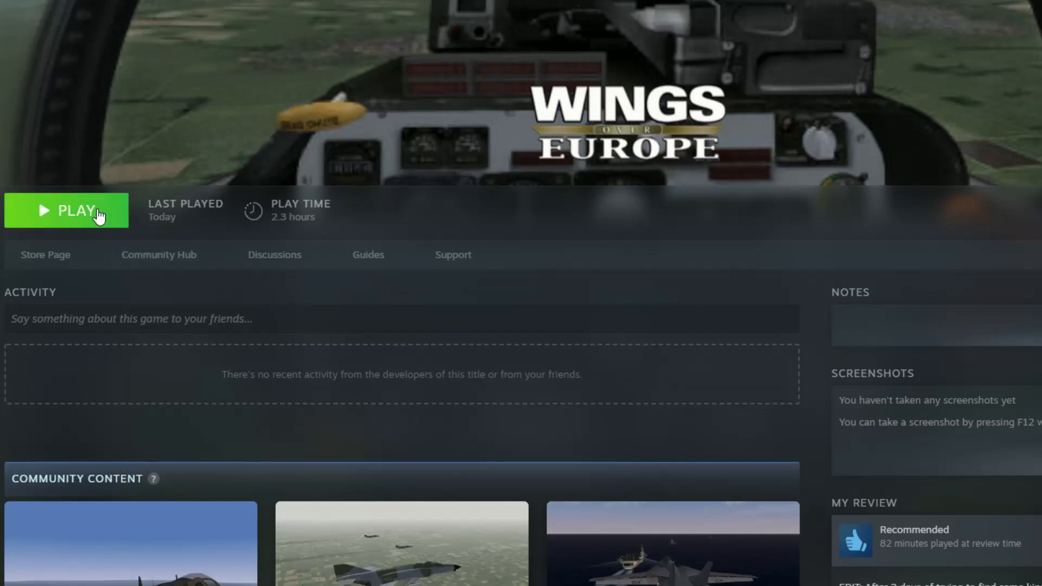
Launch Wings Over Europe from its Steam library page.
{"action": "left_click", "coordinate": [66, 211]}
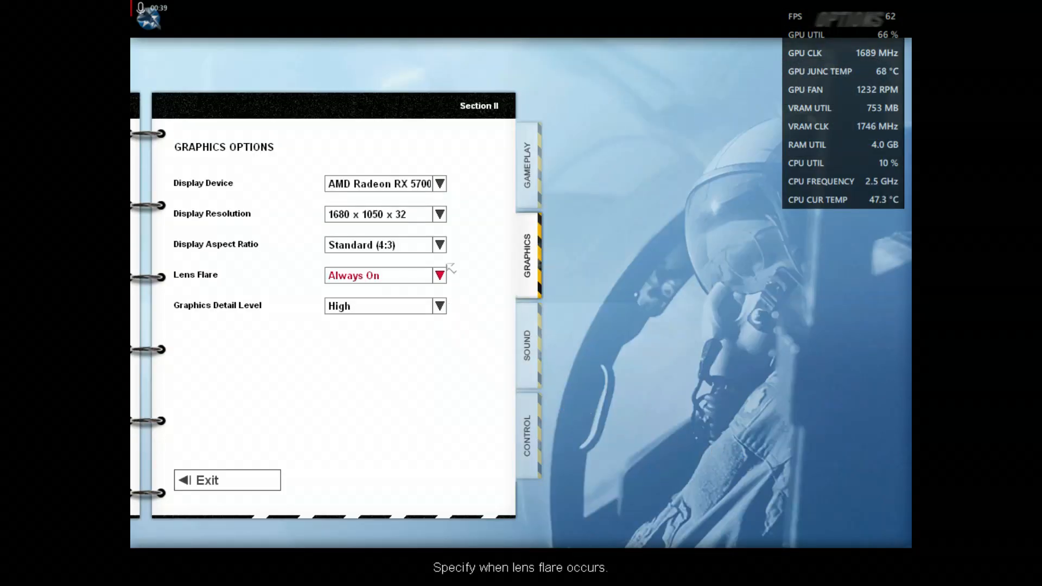
Choose 1920 x 1080 x 32 as the display resolution with a 16:9 widescreen aspect.
{"action": "left_click", "coordinate": [439, 244]}
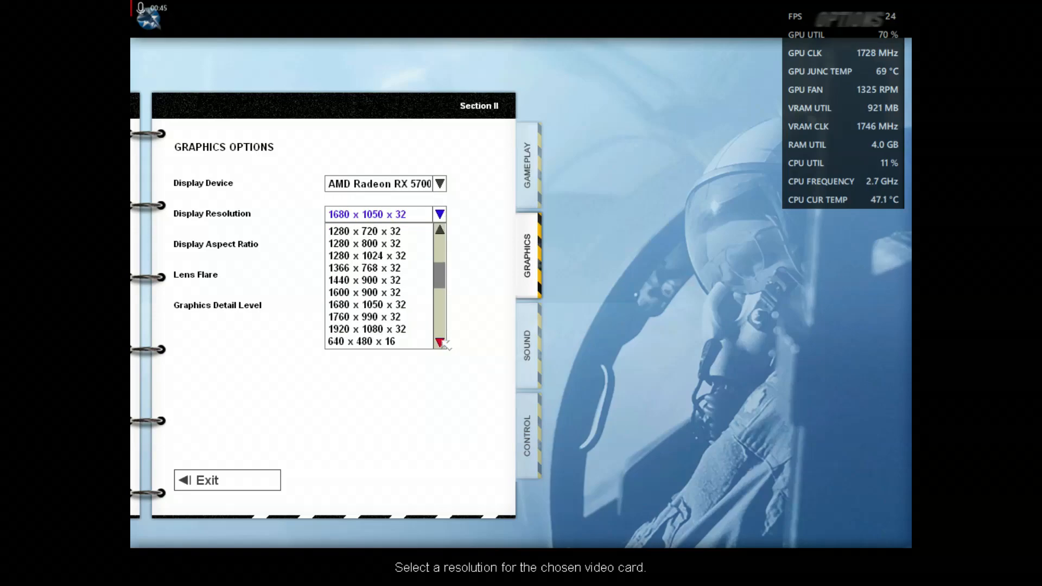
{"action": "left_click", "coordinate": [368, 329]}
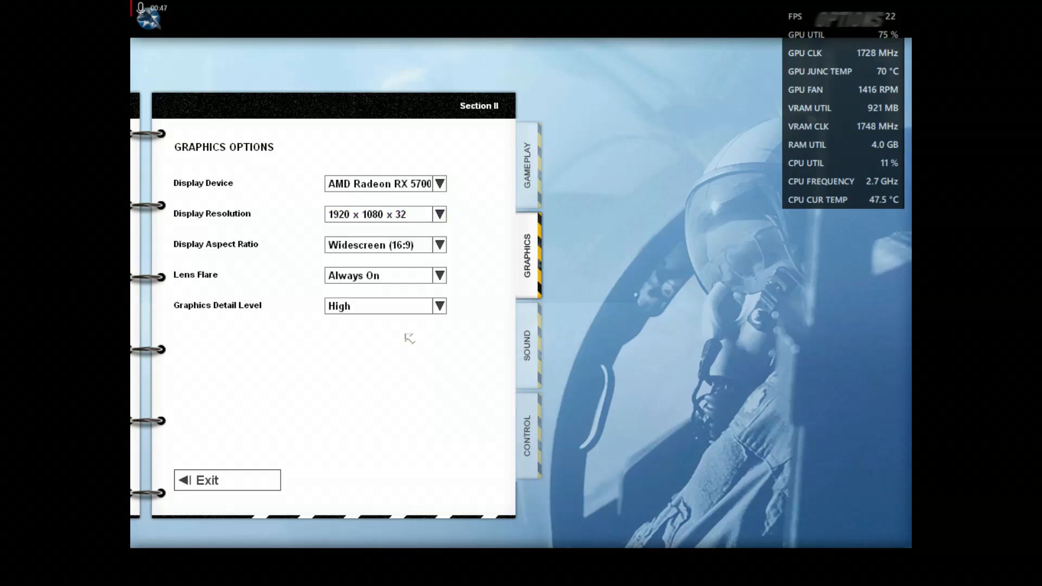
{"action": "left_click", "coordinate": [527, 345]}
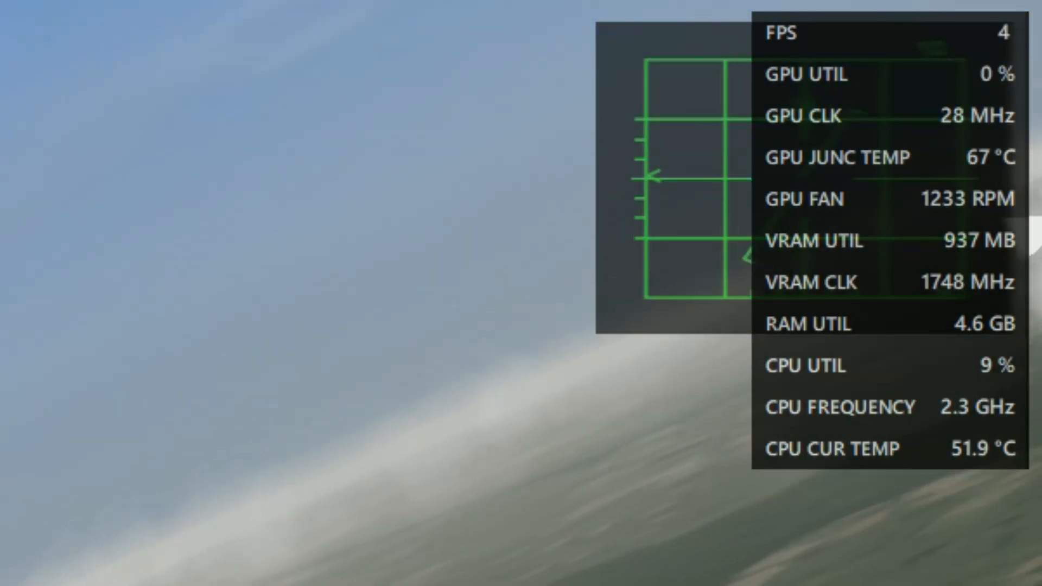
Quit the game with Alt+F4 after observing the roughly 4 FPS flight.
{"action": "key", "text": "alt+f4"}
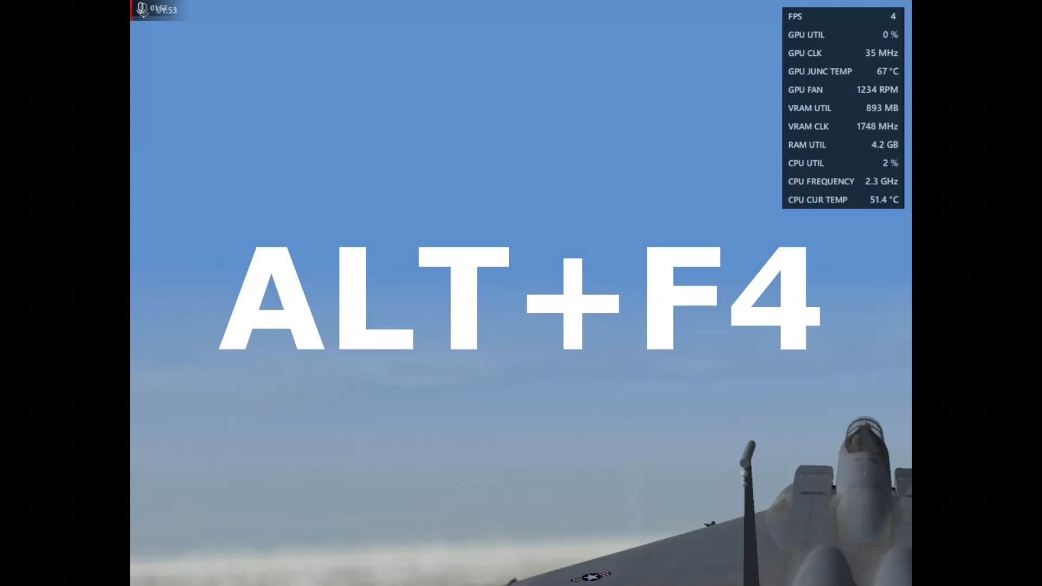
{"action": "key", "text": "alt+f4"}
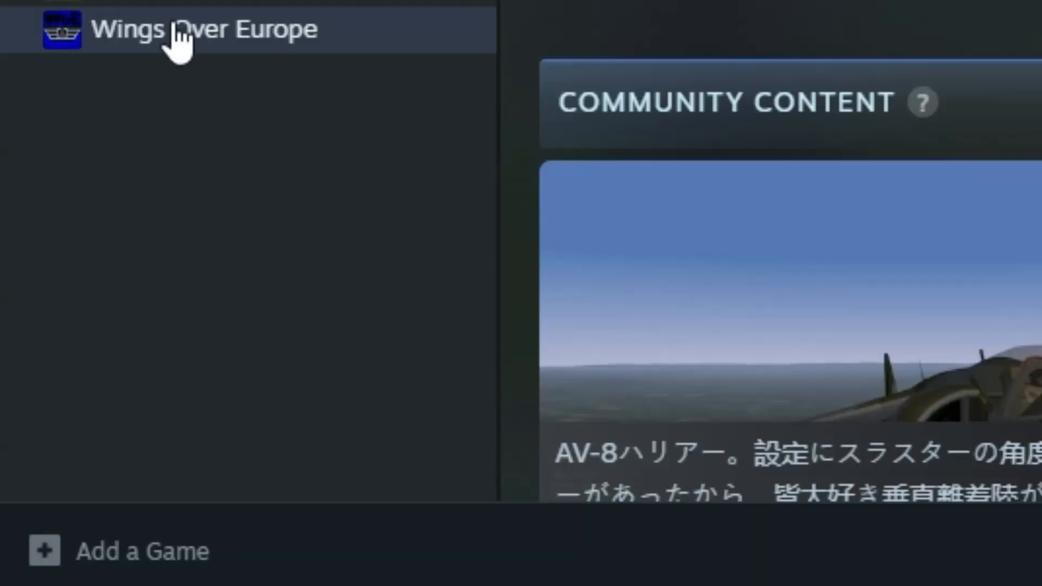
Show the context actions for the Wings Over Europe library entry.
{"action": "right_click", "coordinate": [200, 30]}
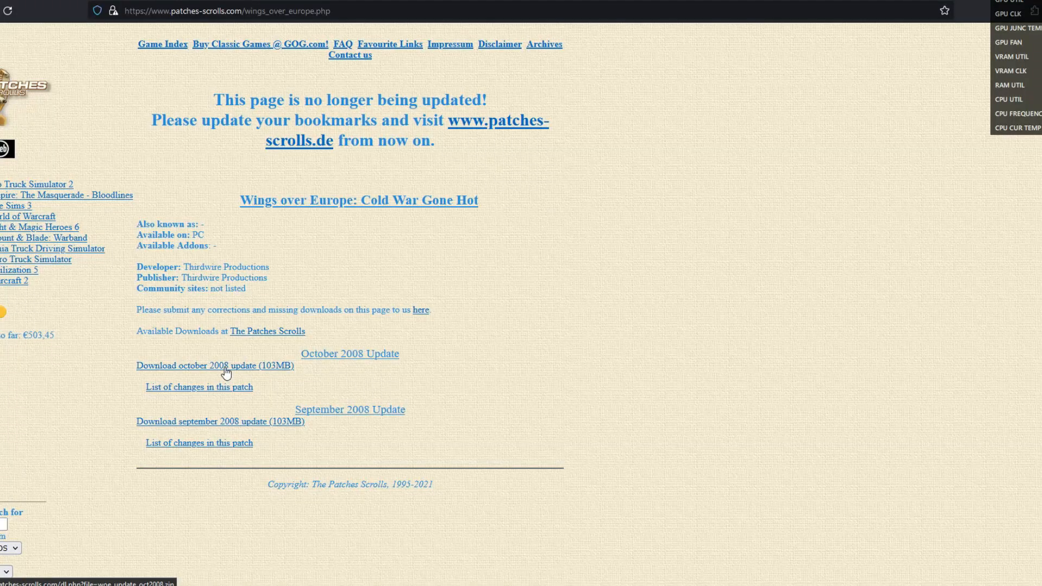
Download woe_update_oct2008.zip (103MB) from Mirror 1 on Patches Scrolls.
{"action": "left_click", "coordinate": [214, 366]}
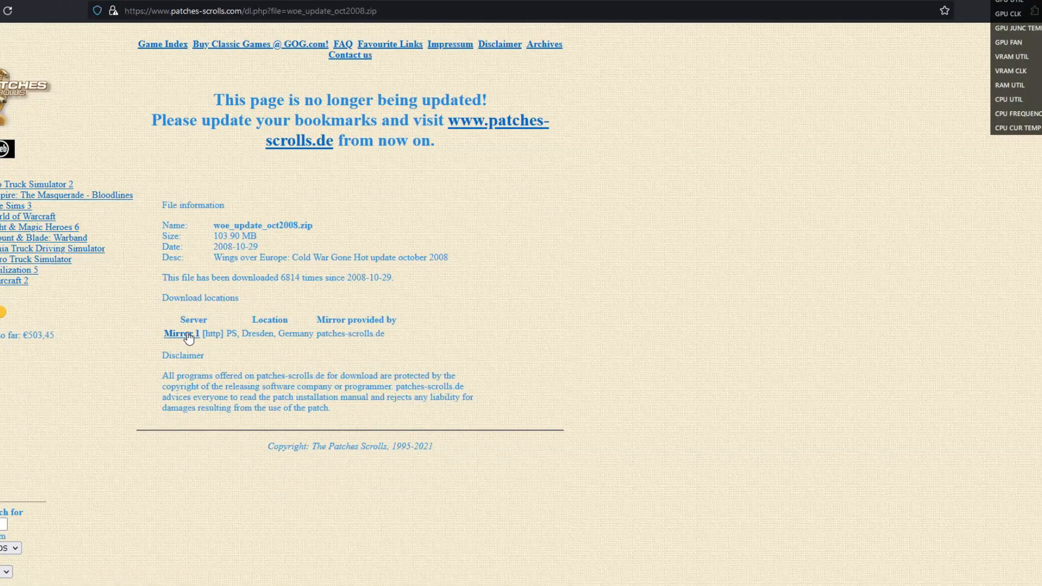
{"action": "left_click", "coordinate": [182, 333]}
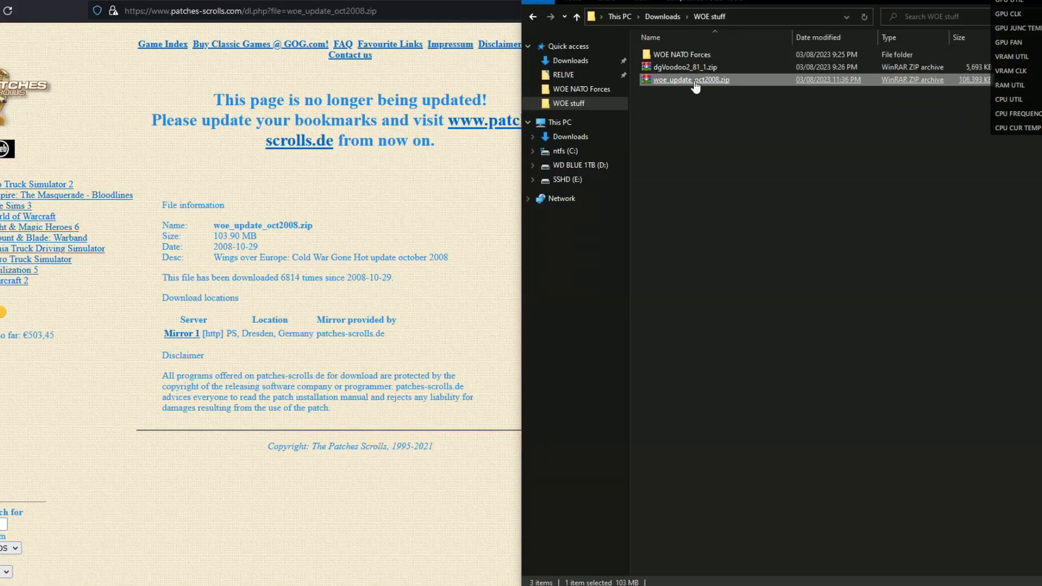
Extract and install WOE_Update_Oct2008.exe into the game folder, then relaunch the game from Steam.
{"action": "double_click", "coordinate": [690, 80]}
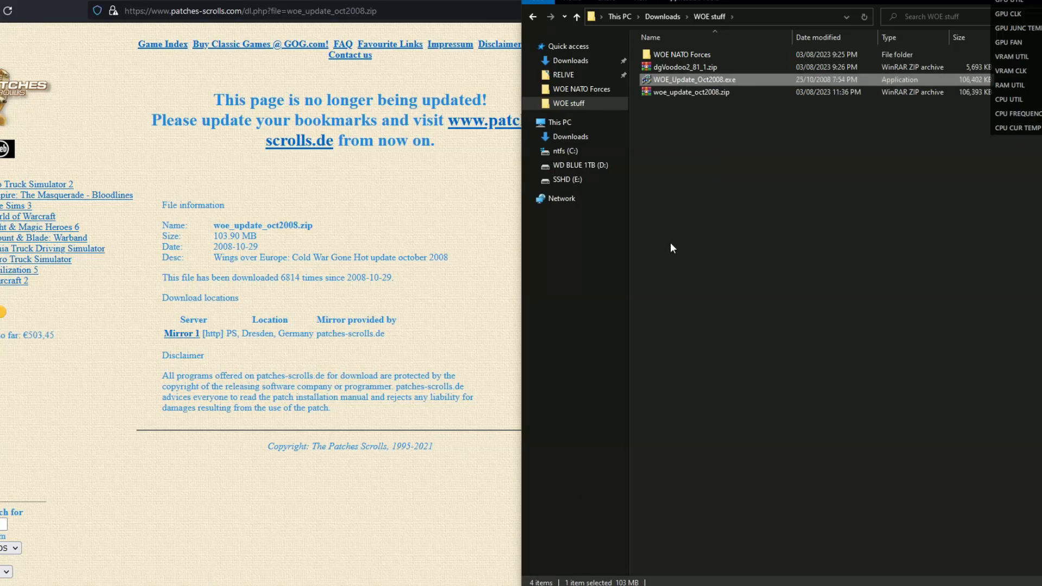
{"action": "mouse_move", "coordinate": [209, 528]}
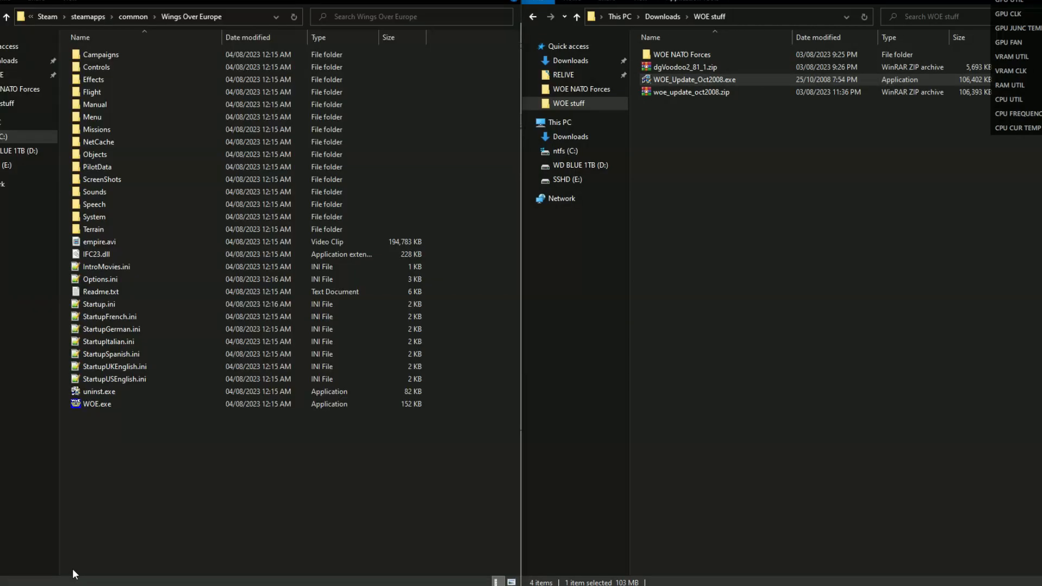
{"action": "left_click", "coordinate": [166, 16]}
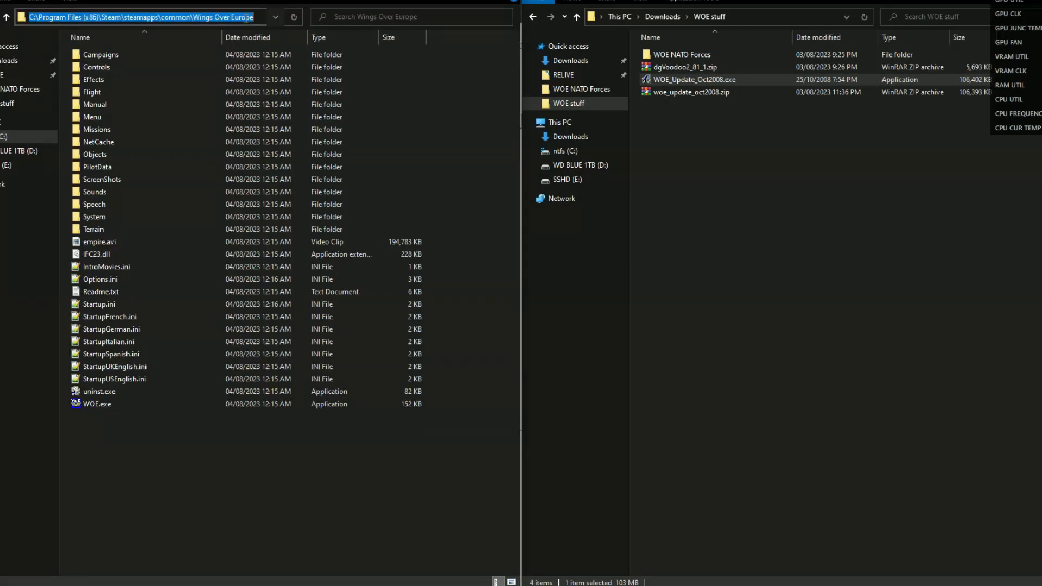
{"action": "mouse_move", "coordinate": [501, 144]}
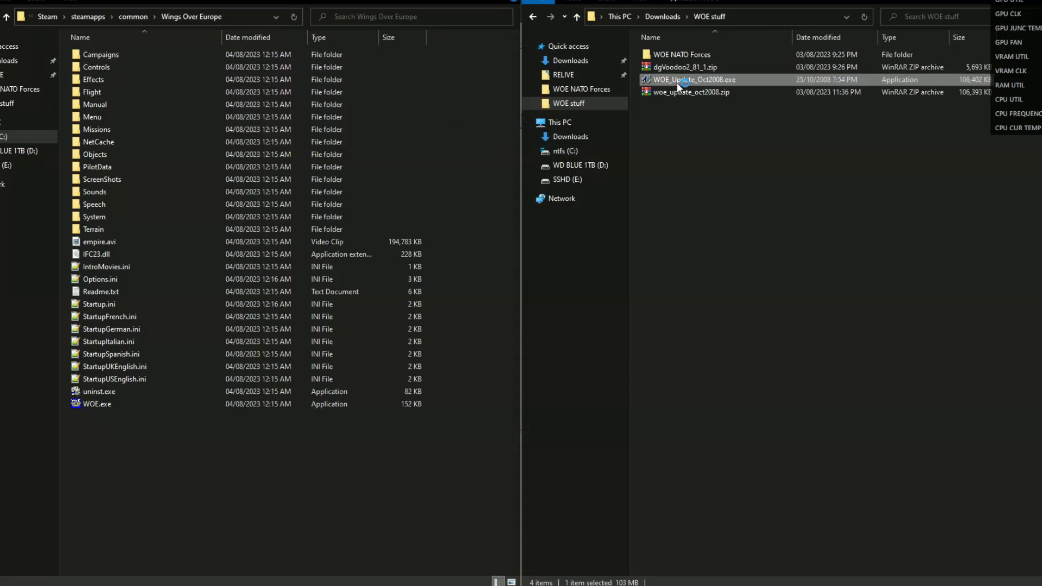
{"action": "double_click", "coordinate": [694, 79]}
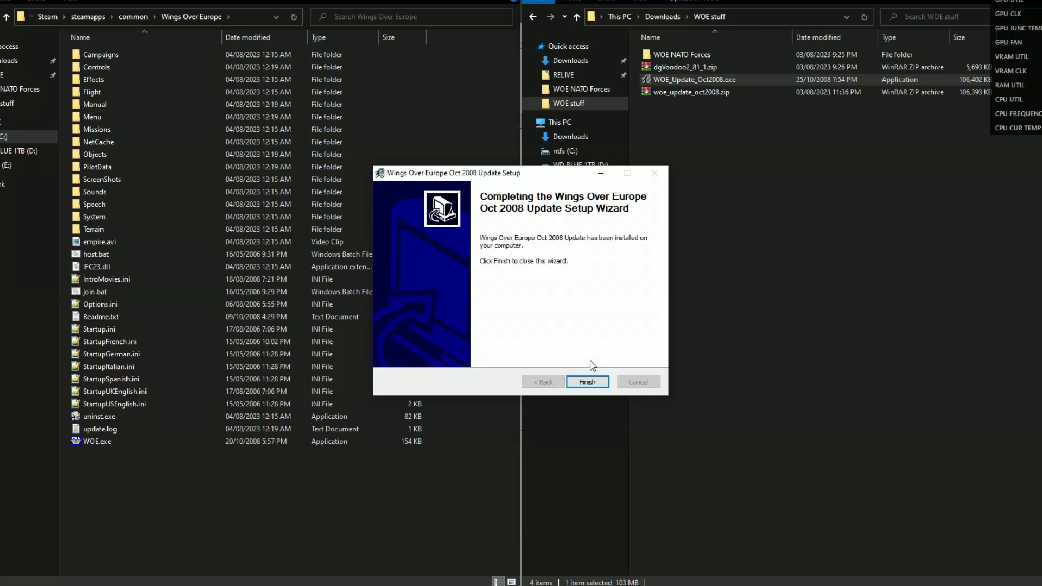
{"action": "left_click", "coordinate": [587, 381]}
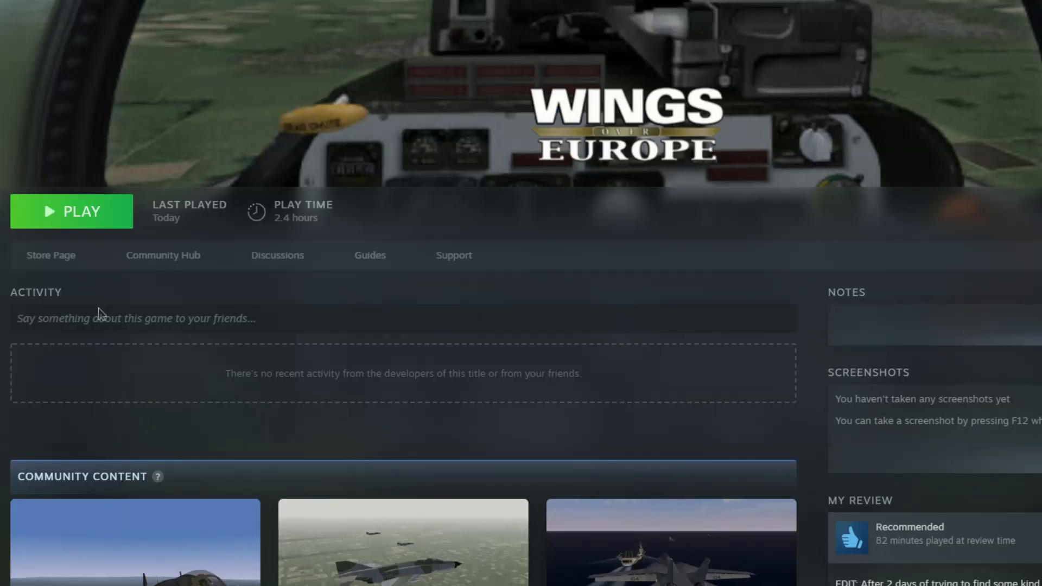
{"action": "left_click", "coordinate": [71, 211]}
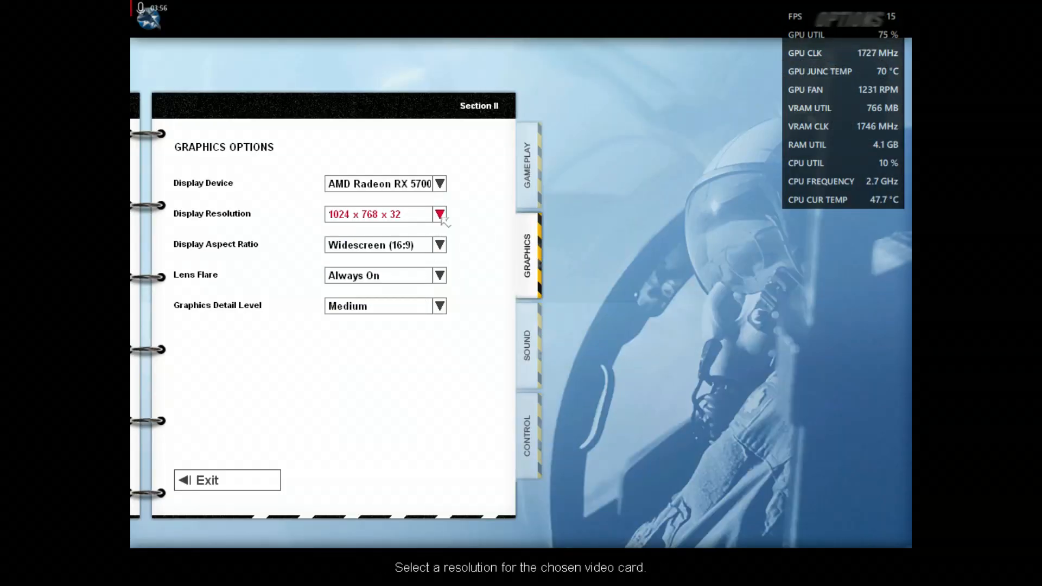
Pick a higher display resolution and exit options to the Oct 2008 main menu.
{"action": "left_click", "coordinate": [440, 213]}
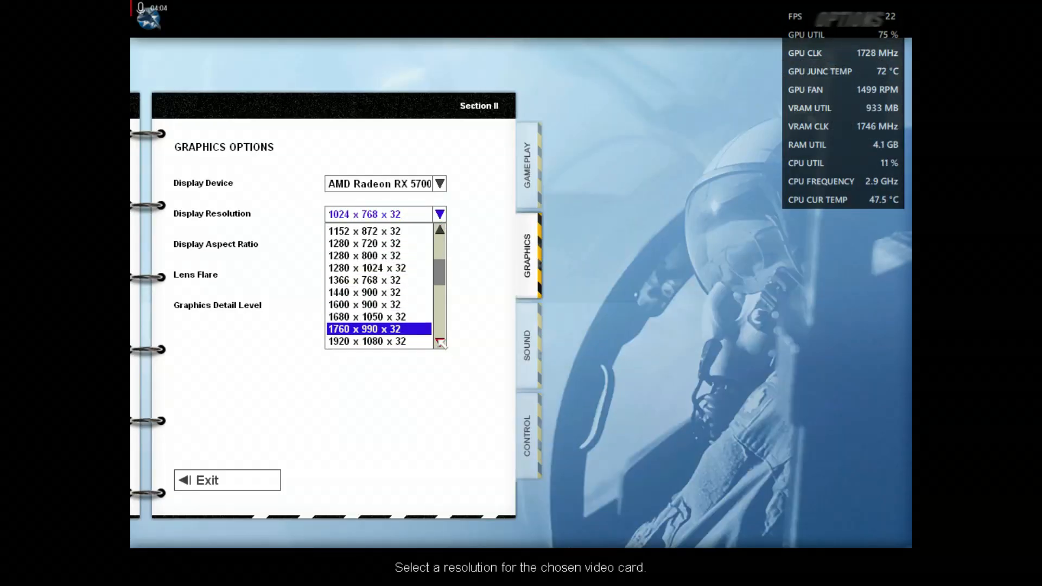
{"action": "left_click", "coordinate": [525, 343]}
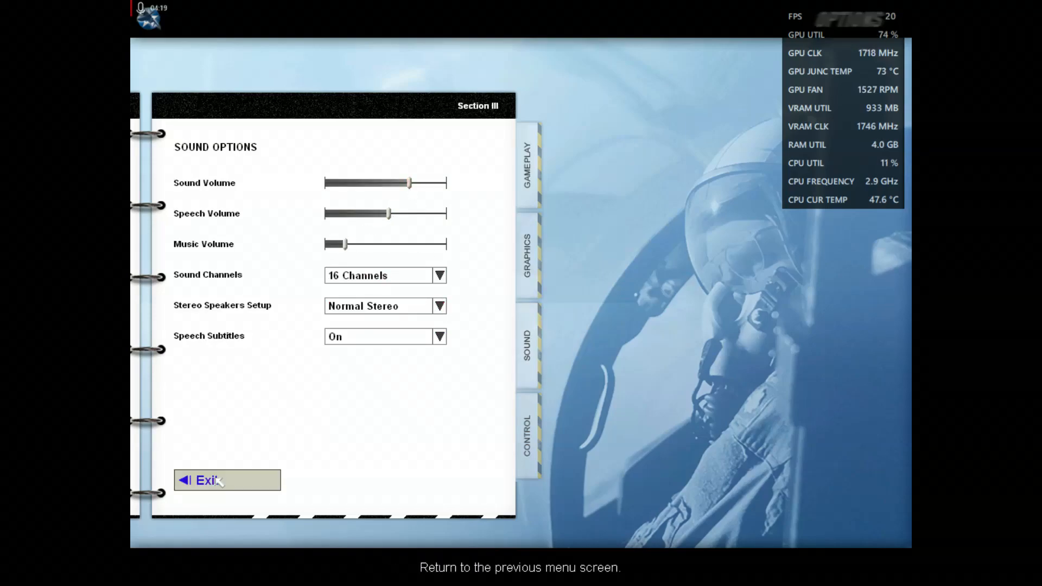
{"action": "left_click", "coordinate": [209, 479]}
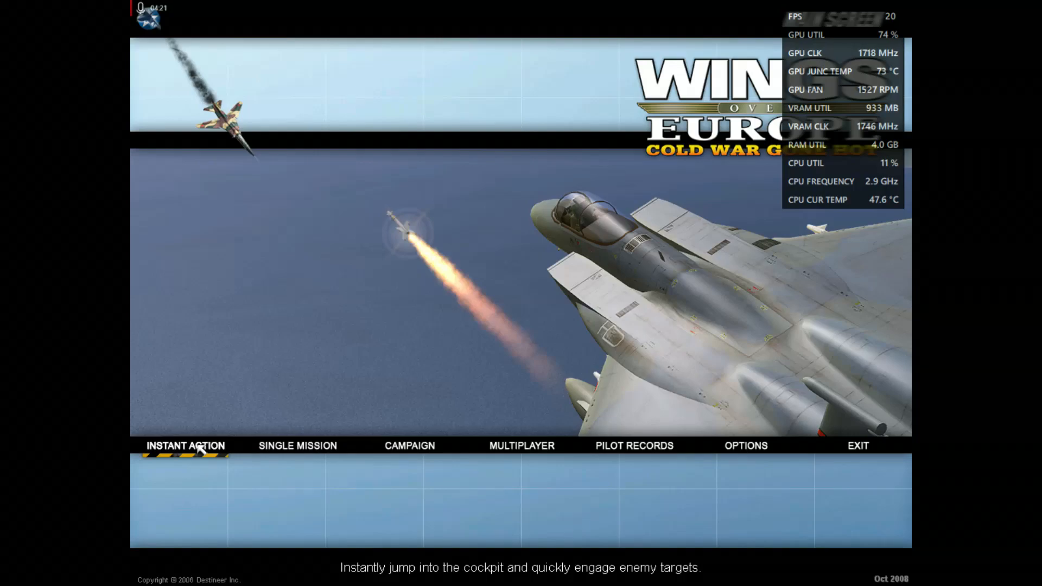
Run an Instant Action mission, stop the game from Steam, and download dgVoodoo2_81_1.zip from GitHub.
{"action": "left_click", "coordinate": [184, 445]}
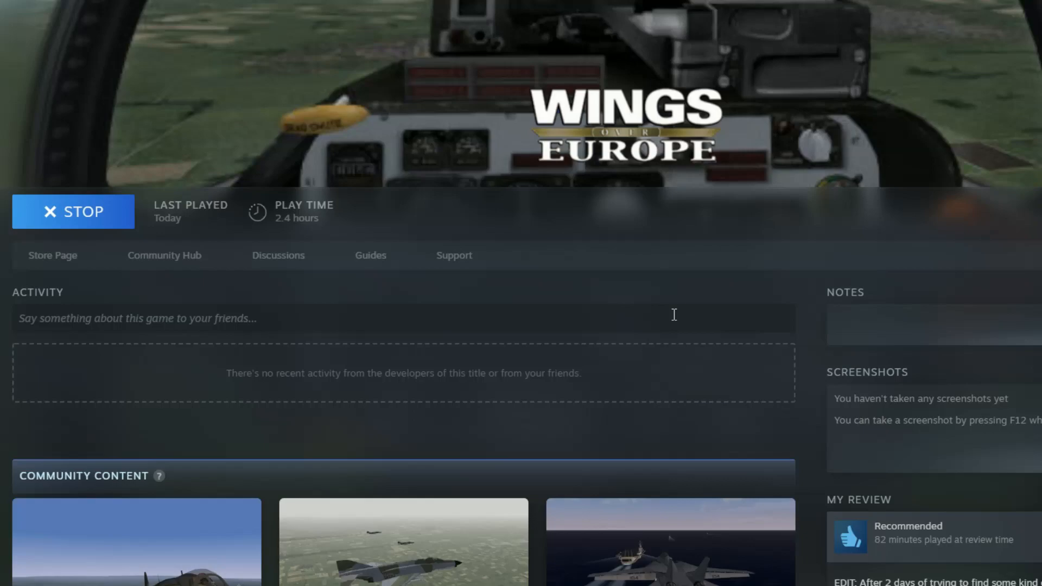
{"action": "left_click", "coordinate": [73, 212]}
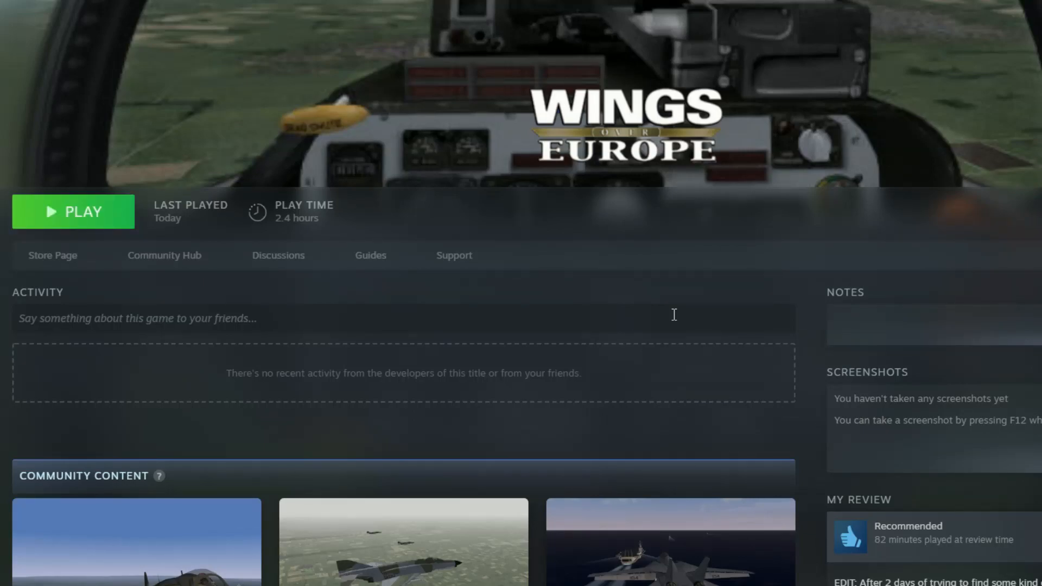
{"action": "mouse_move", "coordinate": [579, 312]}
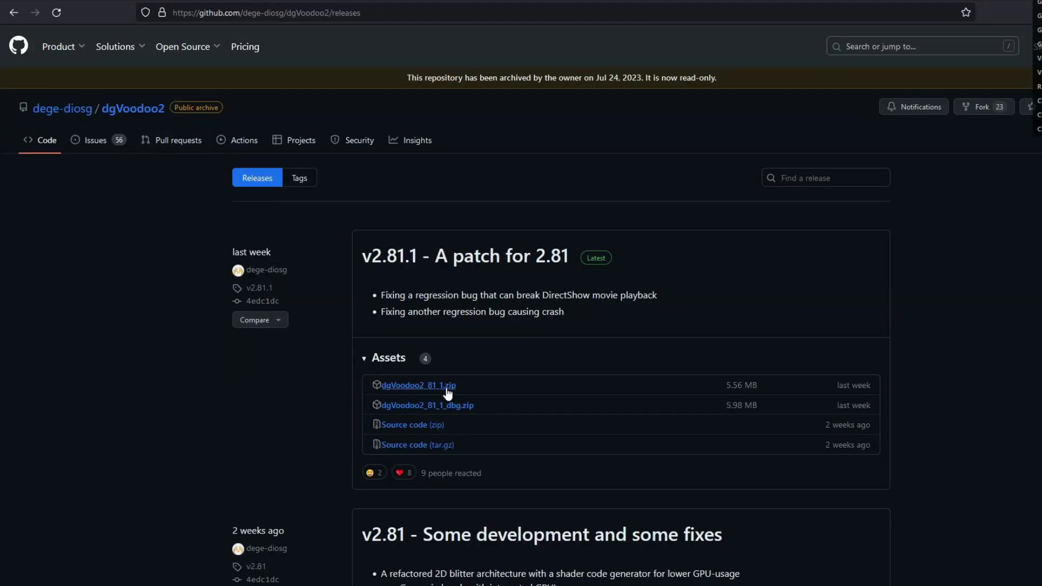
{"action": "left_click", "coordinate": [419, 385]}
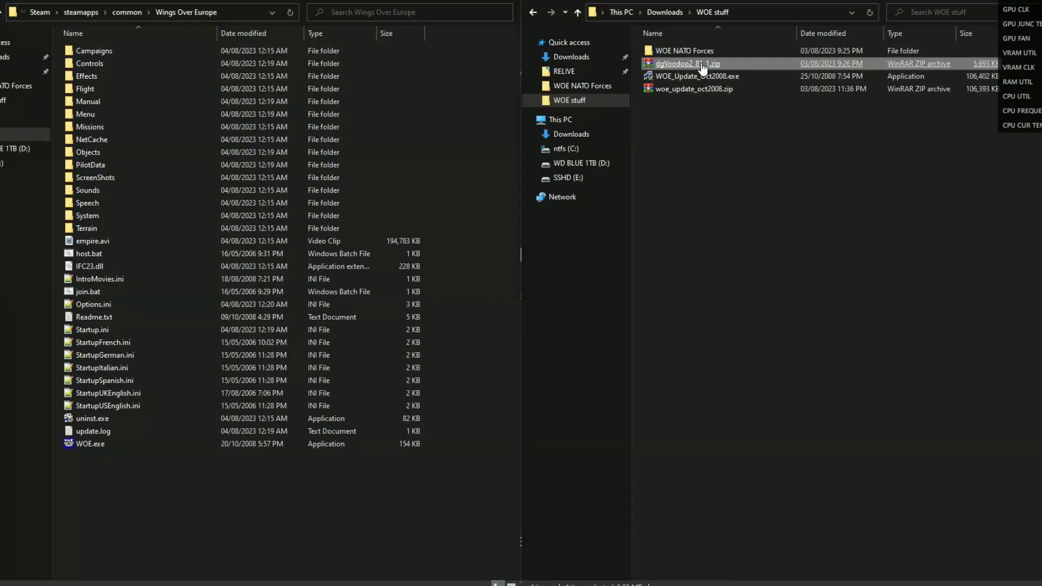
Copy dgVoodooCpl.exe and the MS\x86 D3D9.dll from the dgVoodoo2 zip into the game folder.
{"action": "double_click", "coordinate": [680, 63]}
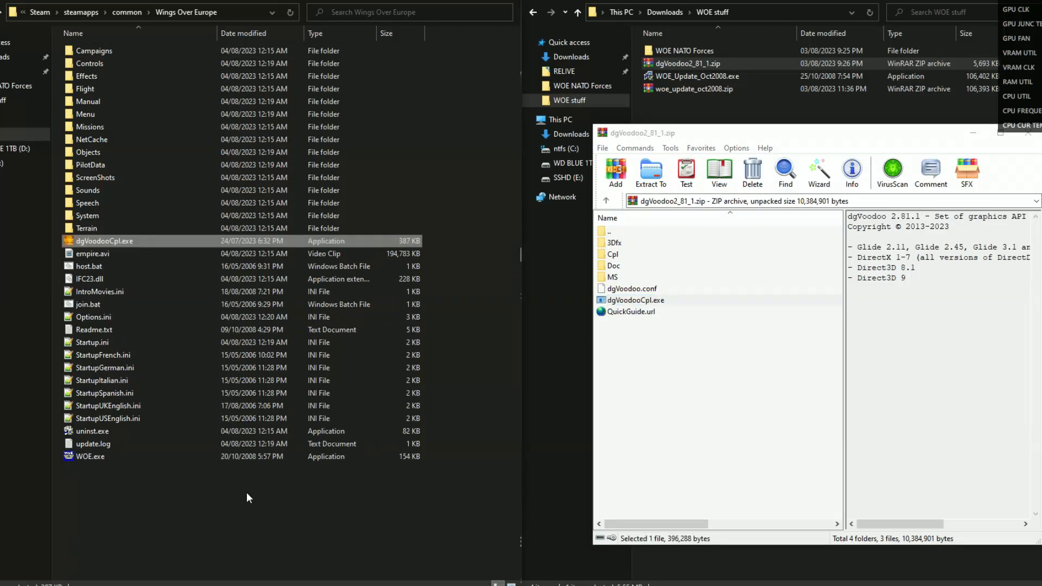
{"action": "mouse_move", "coordinate": [623, 275]}
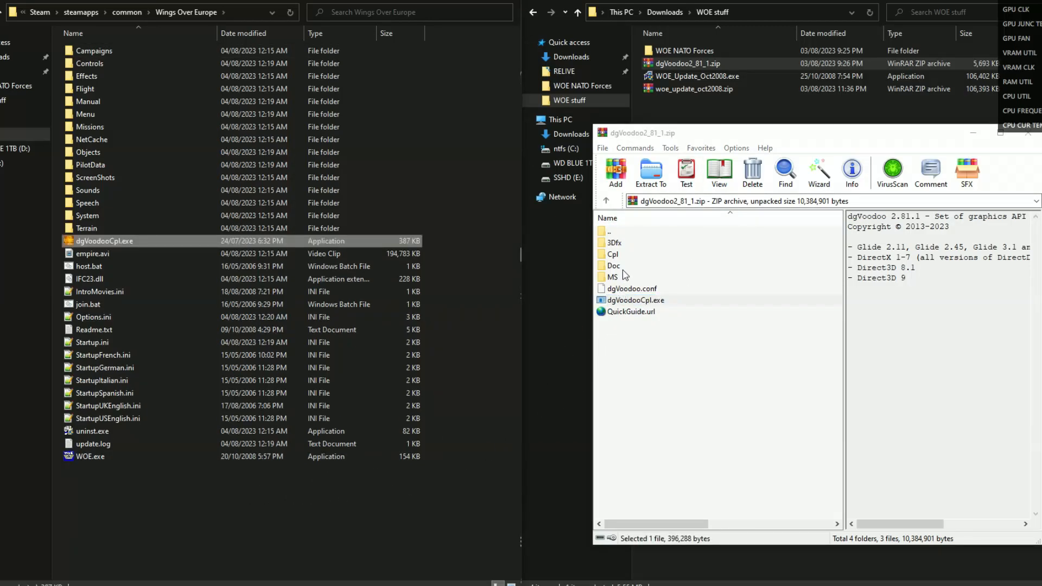
{"action": "double_click", "coordinate": [613, 276]}
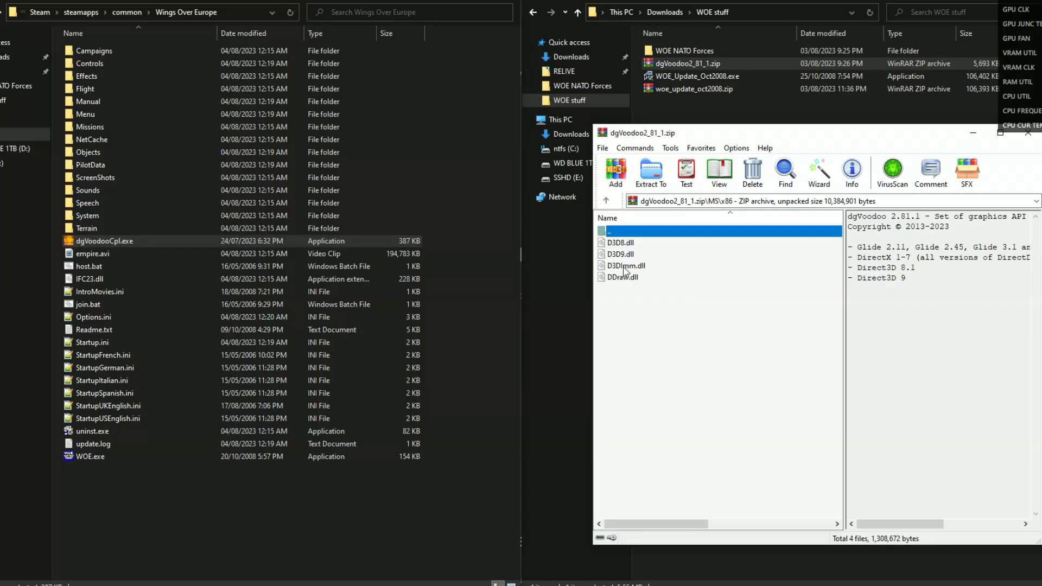
{"action": "left_click", "coordinate": [620, 254]}
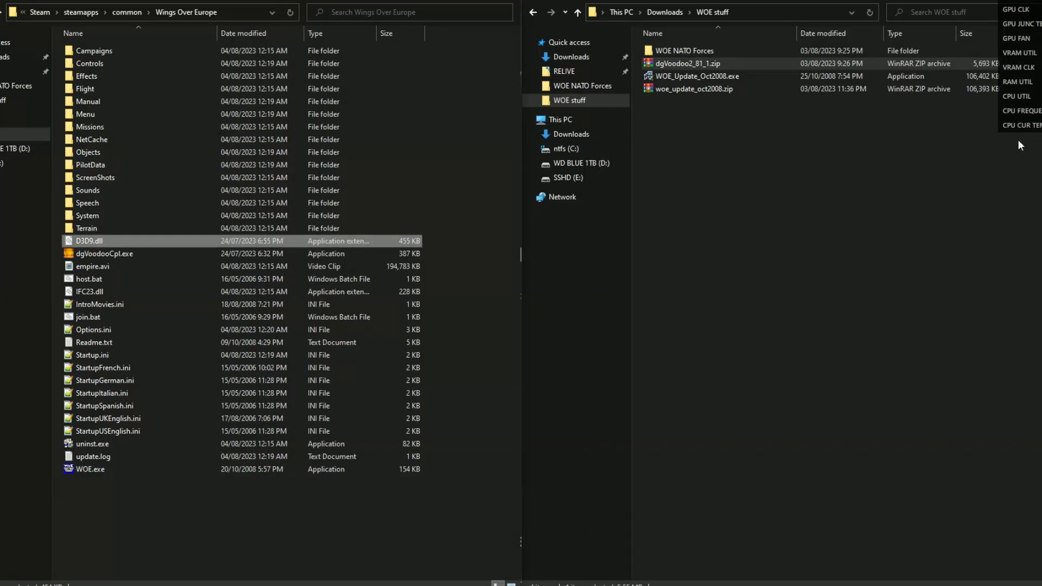
{"action": "left_click", "coordinate": [103, 253]}
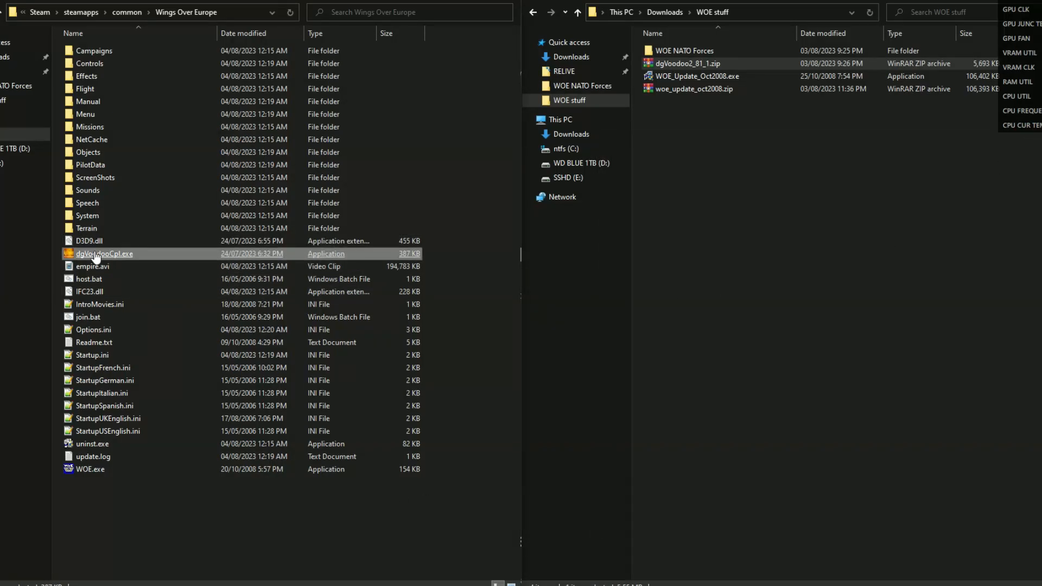
Run dgVoodooCpl.exe from the game folder and review its DirectX wrapper settings.
{"action": "double_click", "coordinate": [104, 253]}
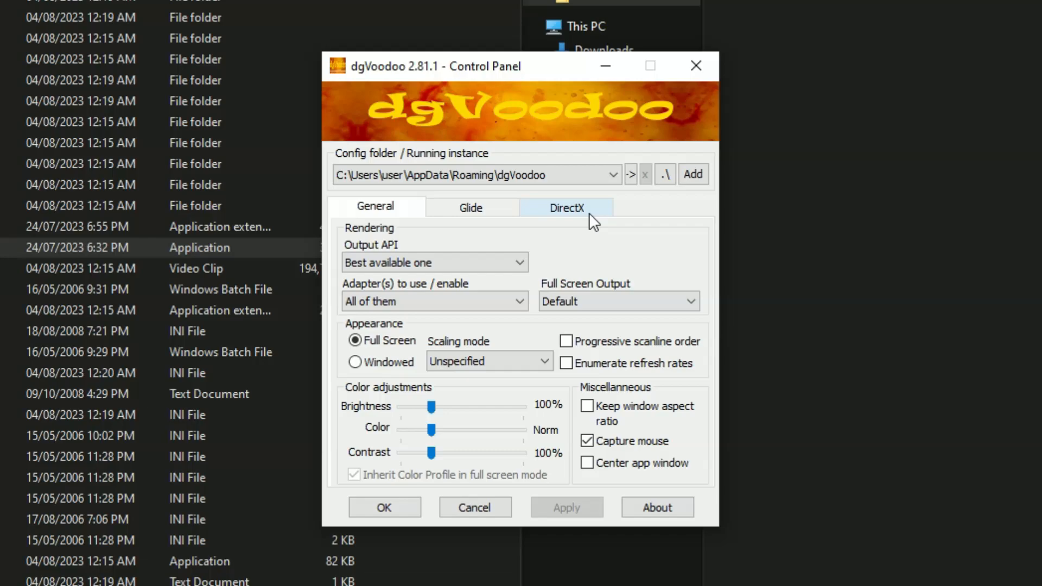
{"action": "left_click", "coordinate": [567, 206]}
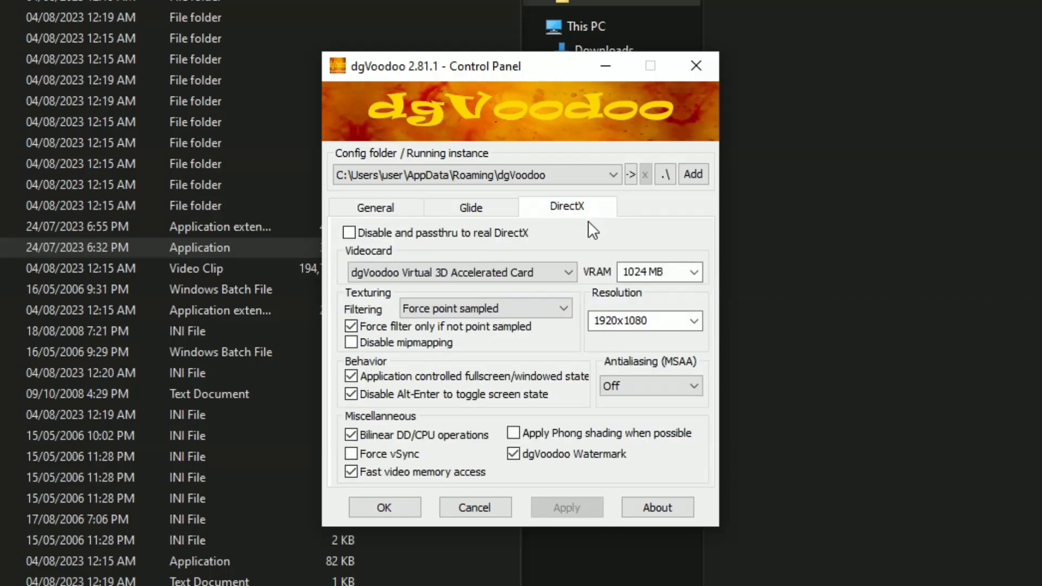
{"action": "mouse_move", "coordinate": [565, 504]}
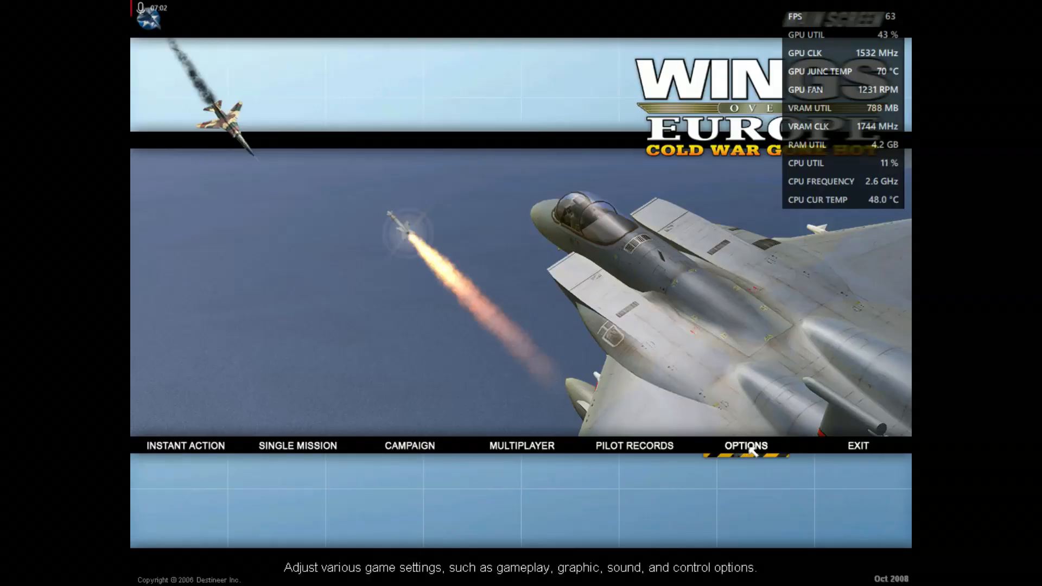
Review the 1920x1080 widescreen graphics options, return to the menu and launch Instant Action.
{"action": "left_click", "coordinate": [745, 445]}
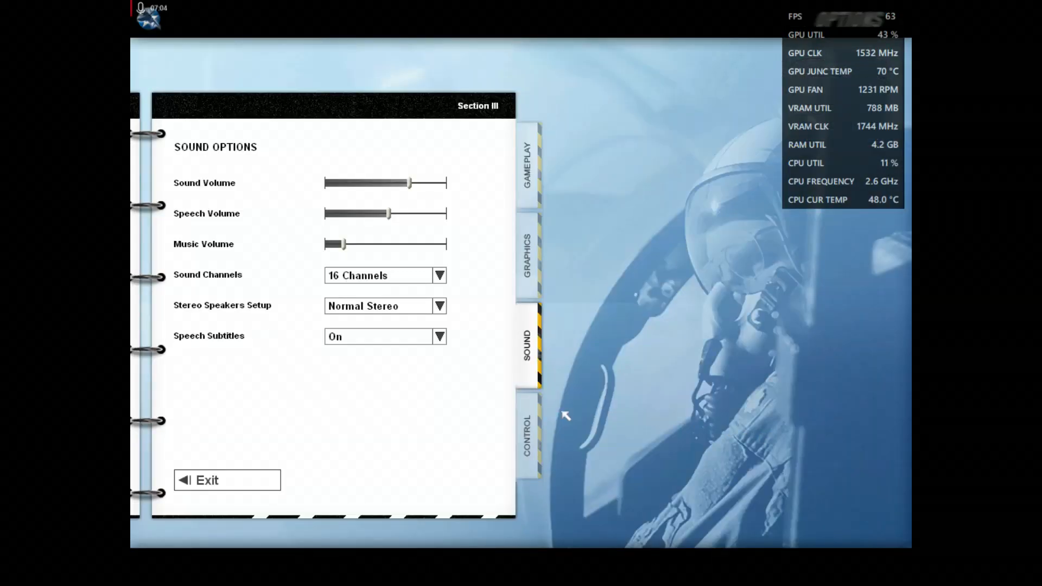
{"action": "left_click", "coordinate": [528, 256]}
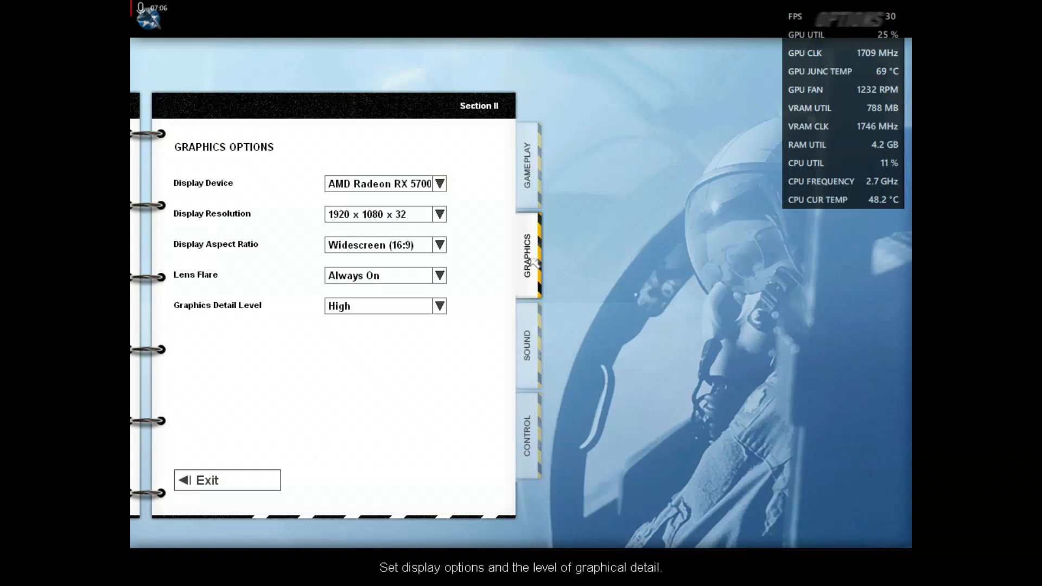
{"action": "mouse_move", "coordinate": [261, 463]}
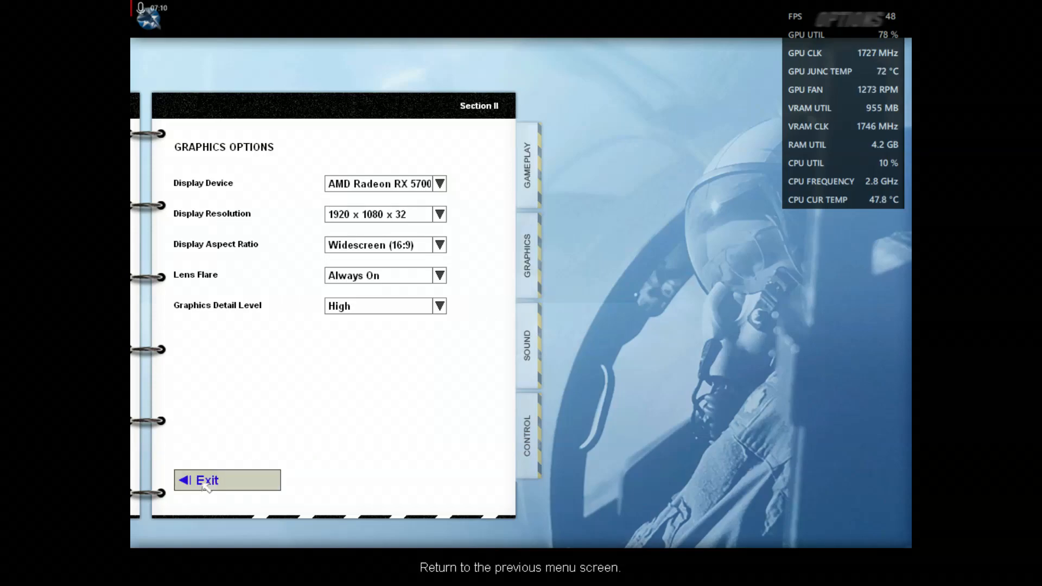
{"action": "left_click", "coordinate": [207, 480]}
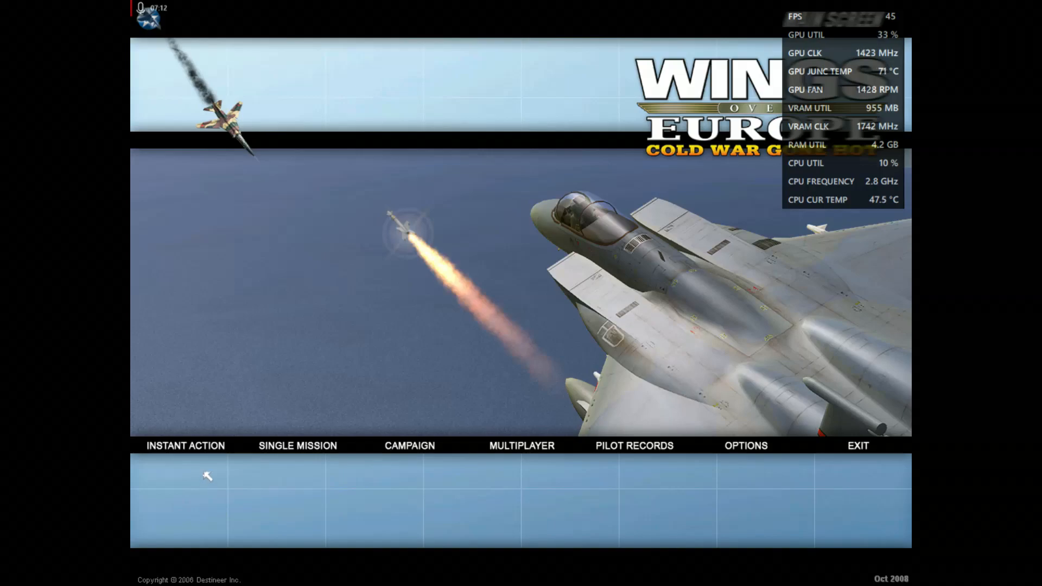
{"action": "mouse_move", "coordinate": [184, 445]}
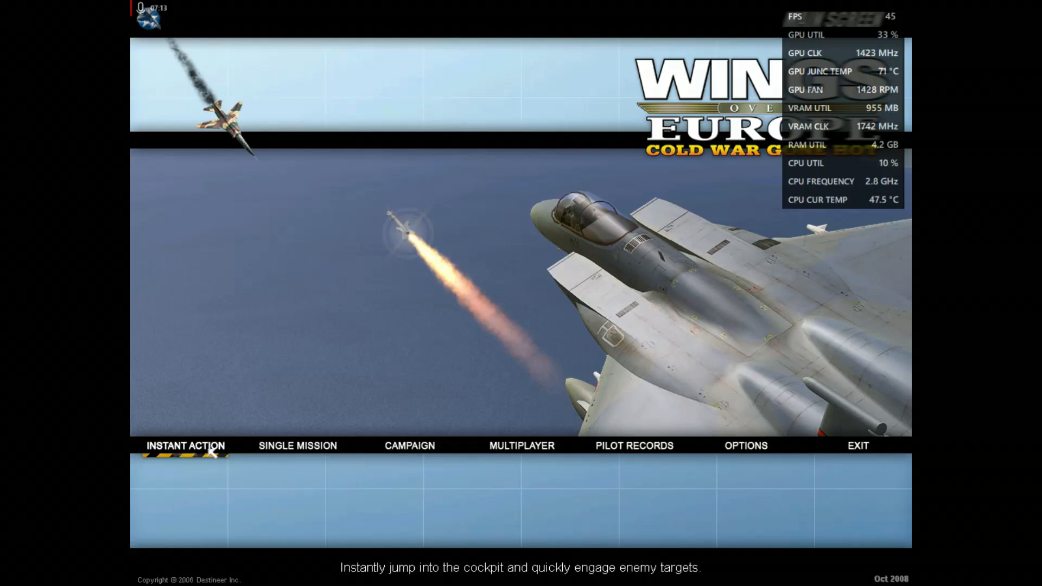
{"action": "left_click", "coordinate": [186, 445]}
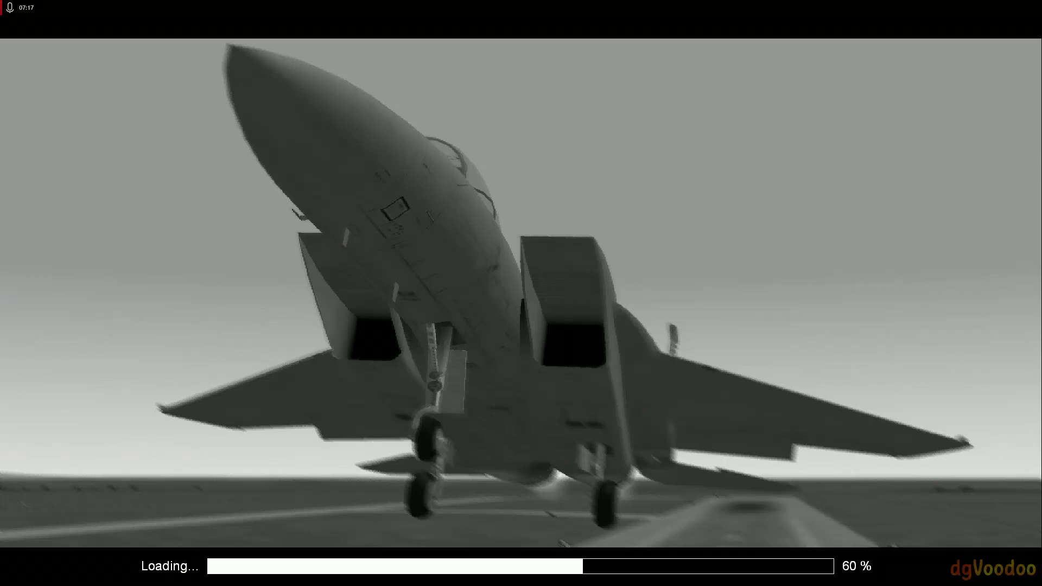